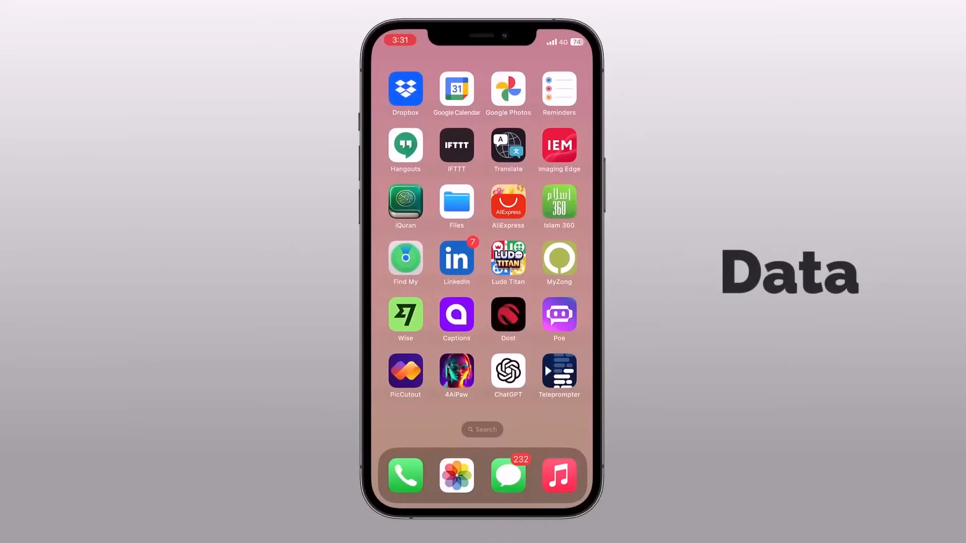
Browse the FonePaw iPhone Data Recovery product page and download the Windows version
scroll(left, 3)
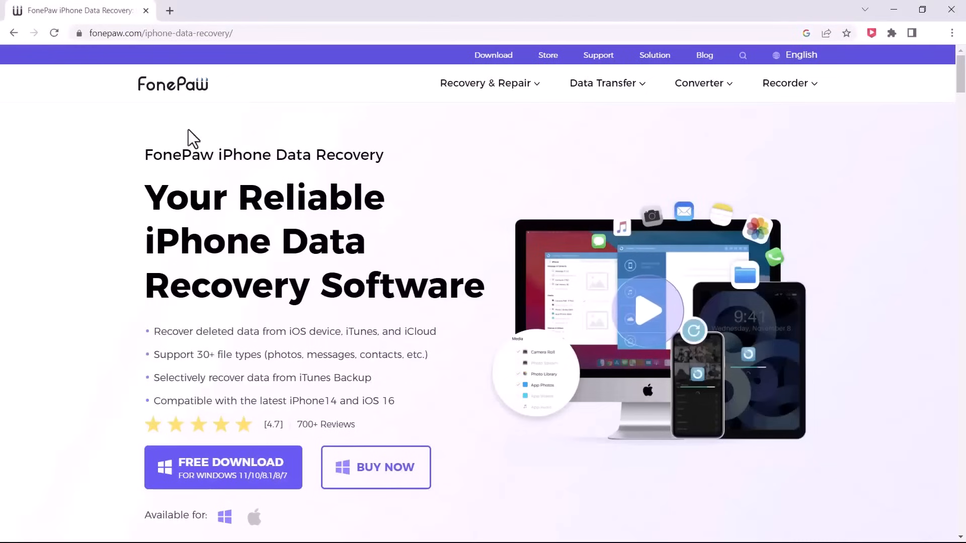
mouse_move(288, 319)
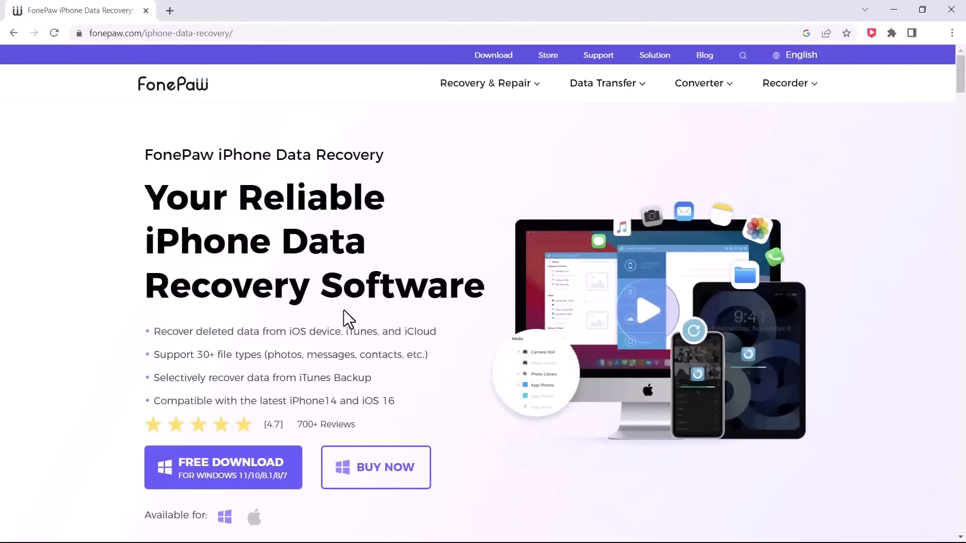
mouse_move(393, 398)
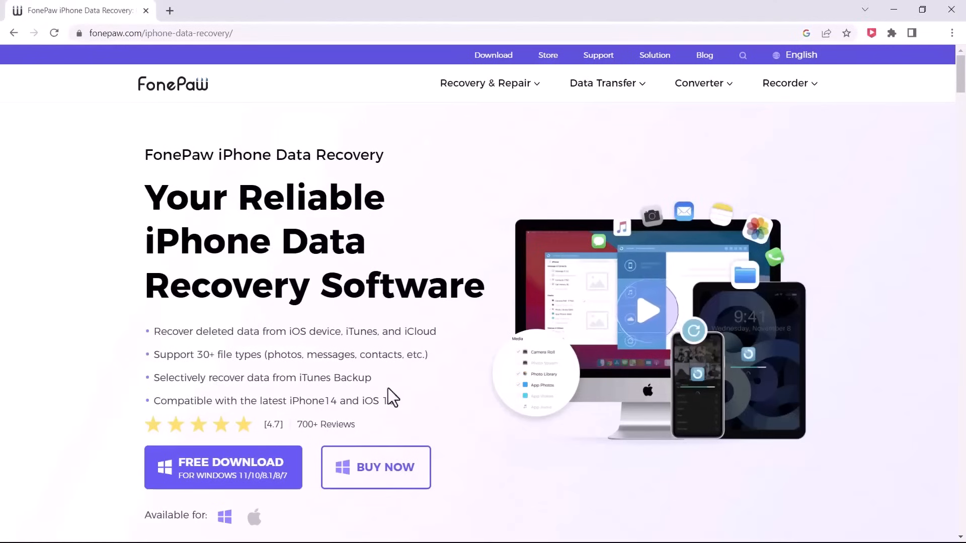
scroll(down, 3)
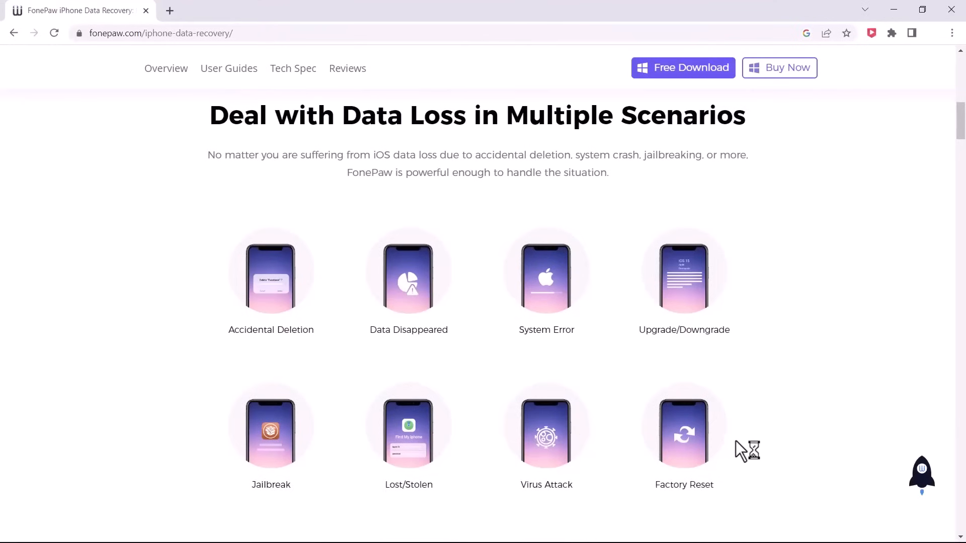
mouse_move(759, 448)
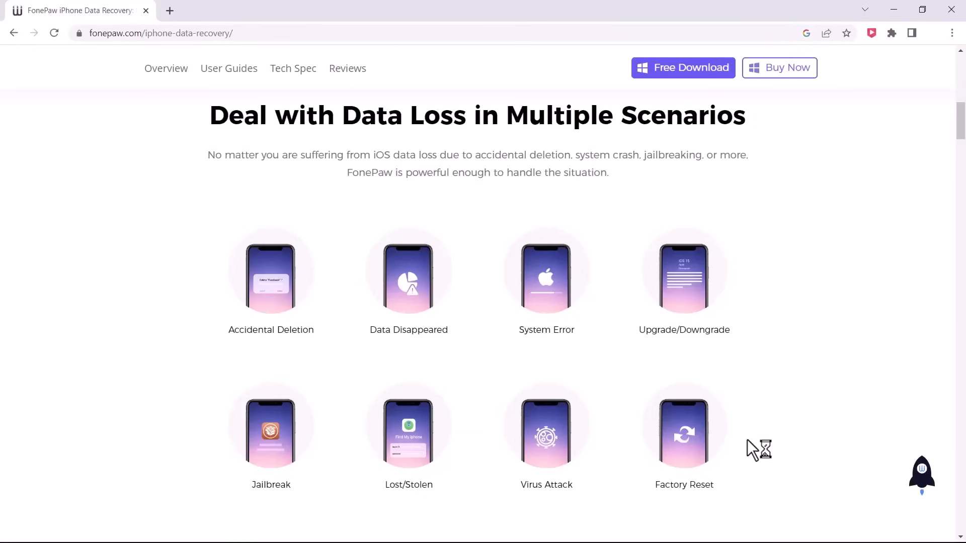
scroll(down, 3)
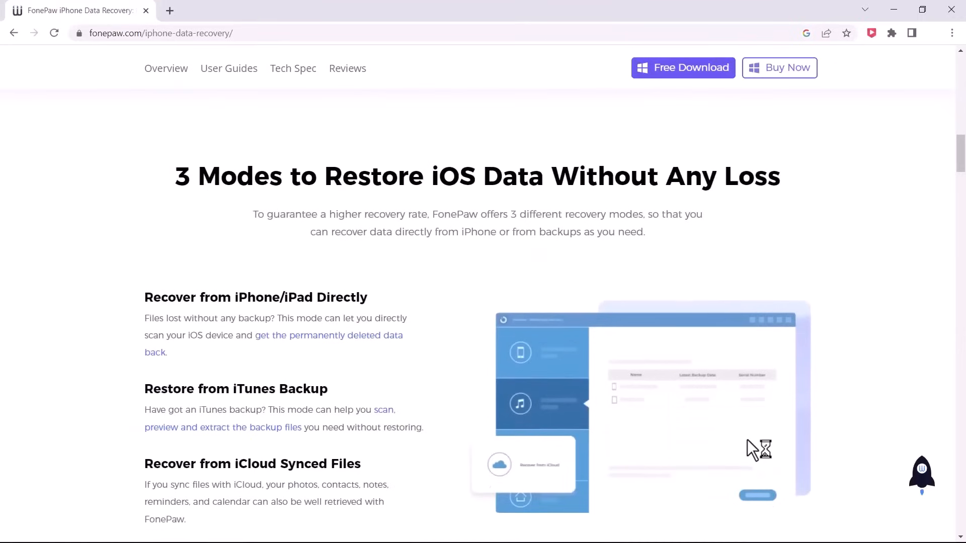
scroll(down, 3)
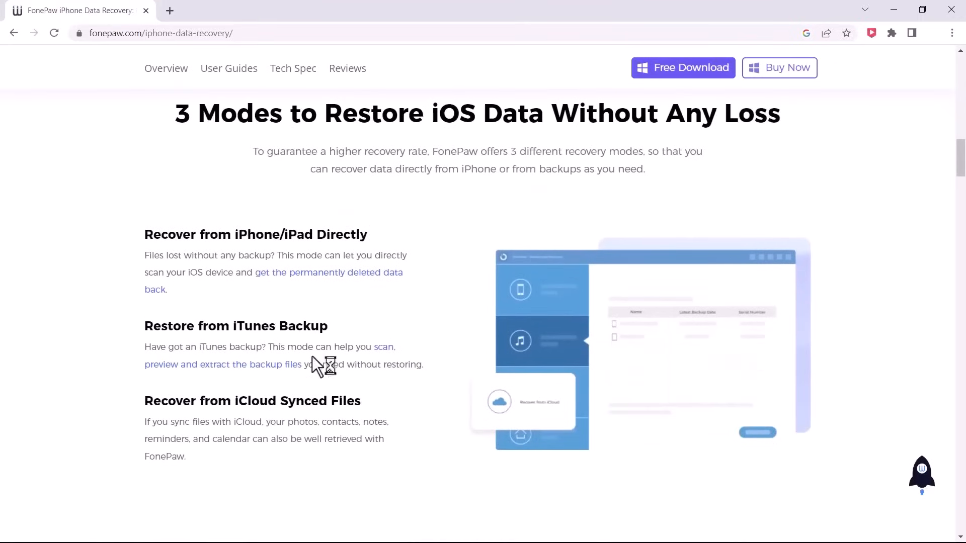
scroll(down, 3)
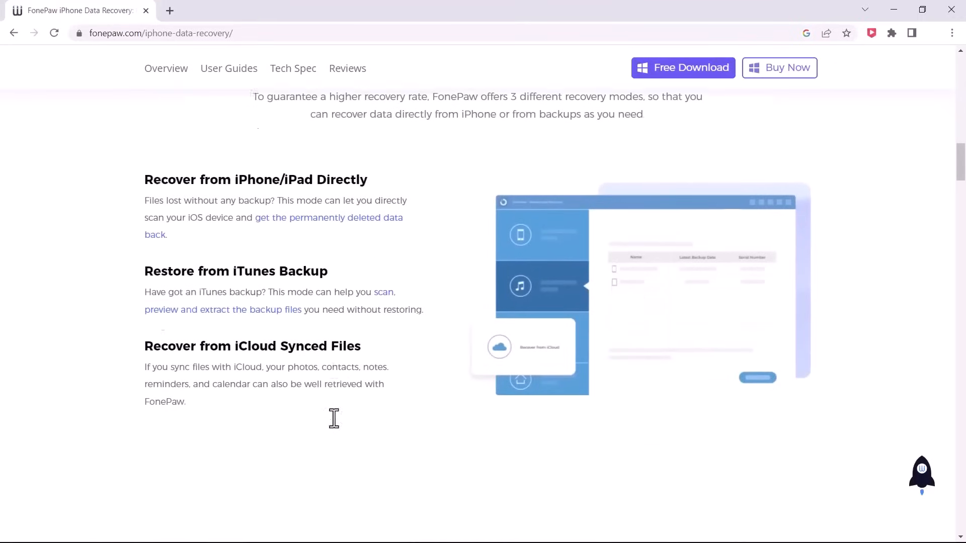
scroll(down, 3)
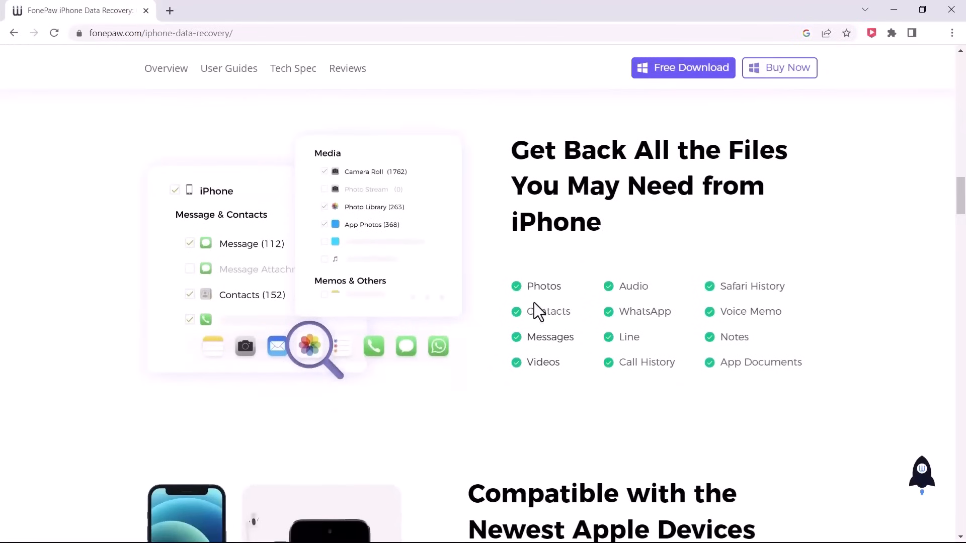
scroll(down, 3)
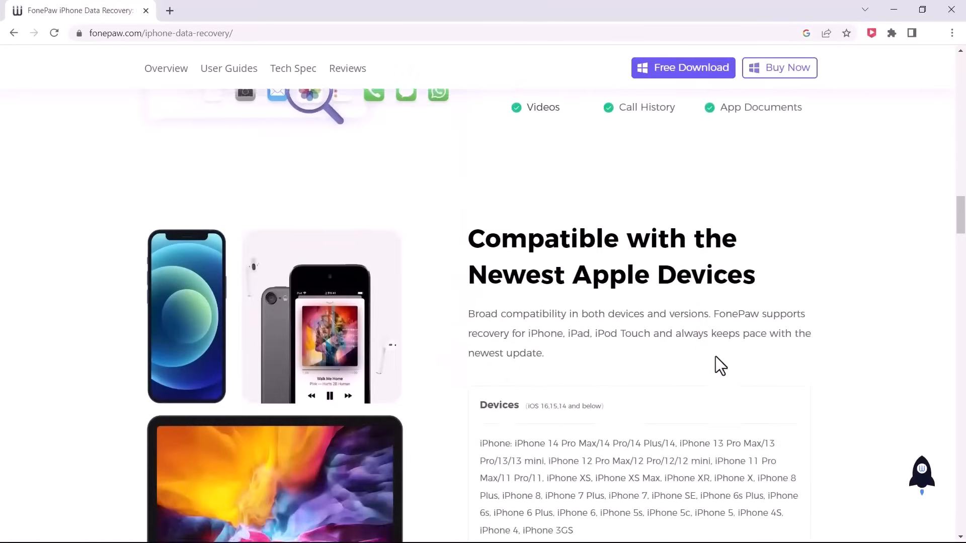
scroll(down, 3)
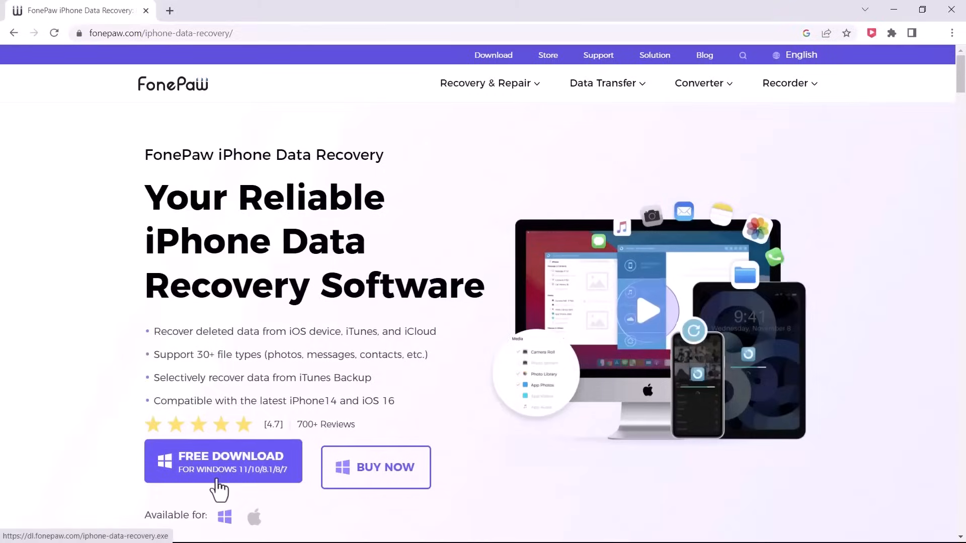
click(222, 462)
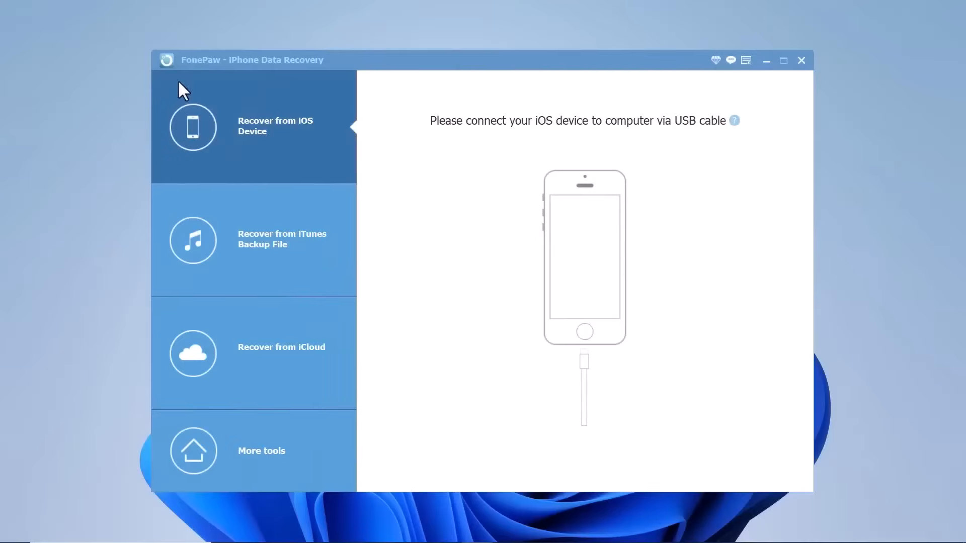
mouse_move(548, 119)
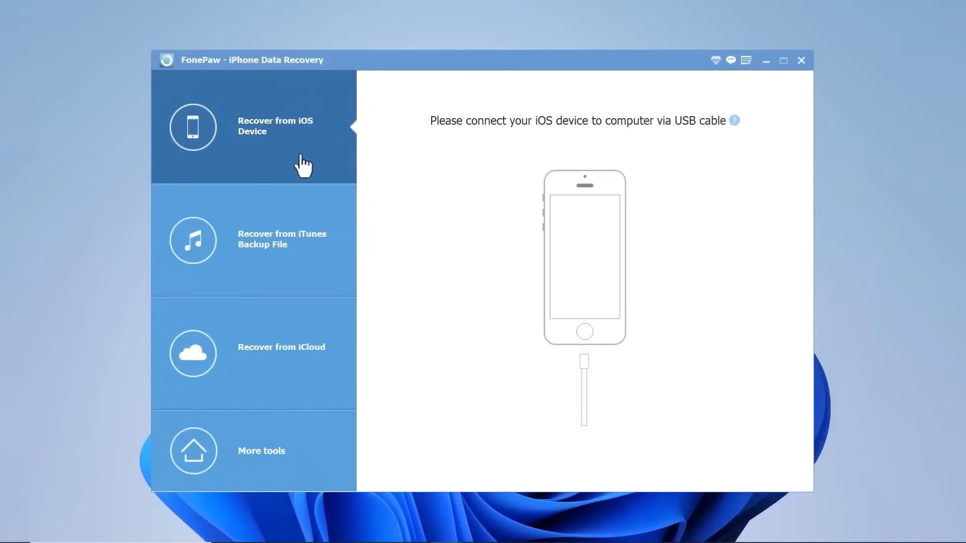
mouse_move(320, 275)
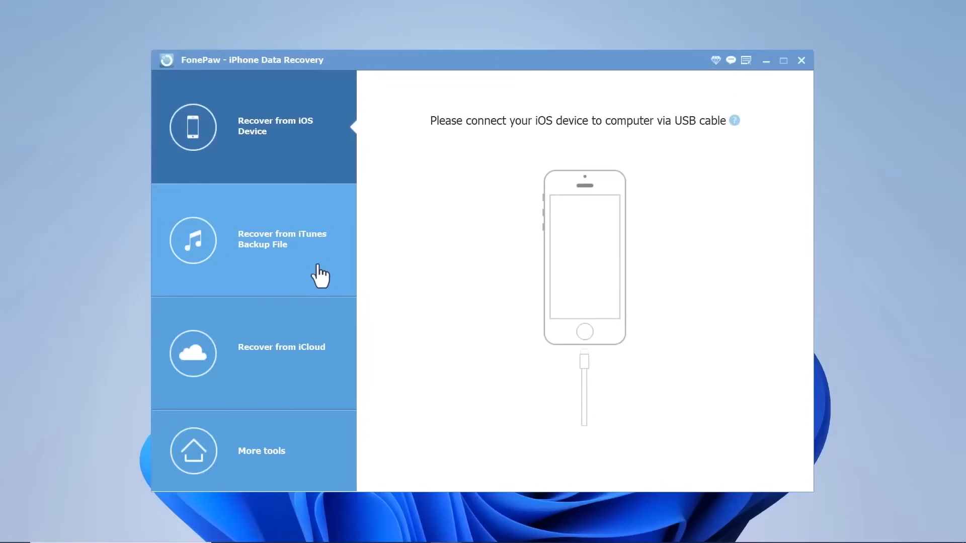
View the Recover from iCloud mode with its iCloud sign-in form
click(281, 347)
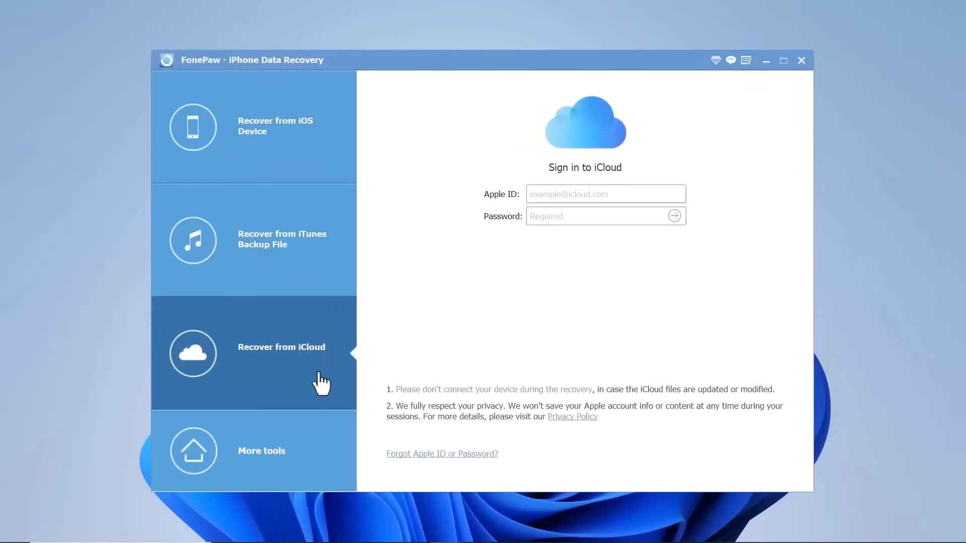
mouse_move(319, 307)
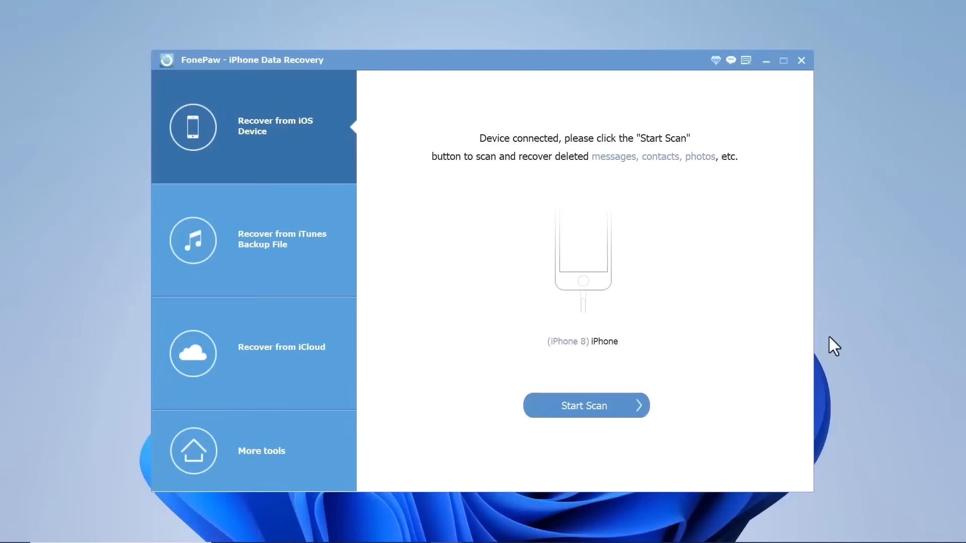
Start scanning the connected iPhone 8 for deleted data
click(584, 405)
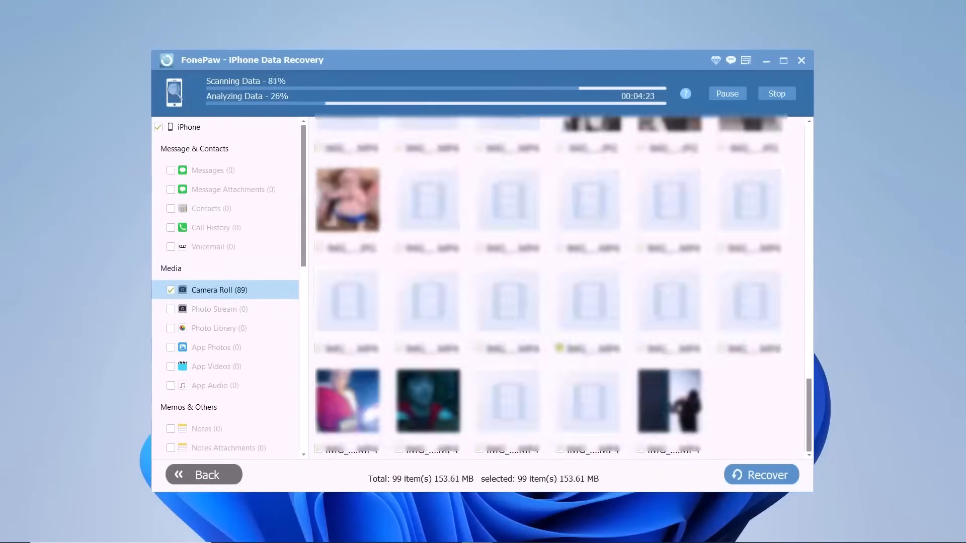
Wait for the scan to finish and list 149 recoverable items
scroll(down, 3)
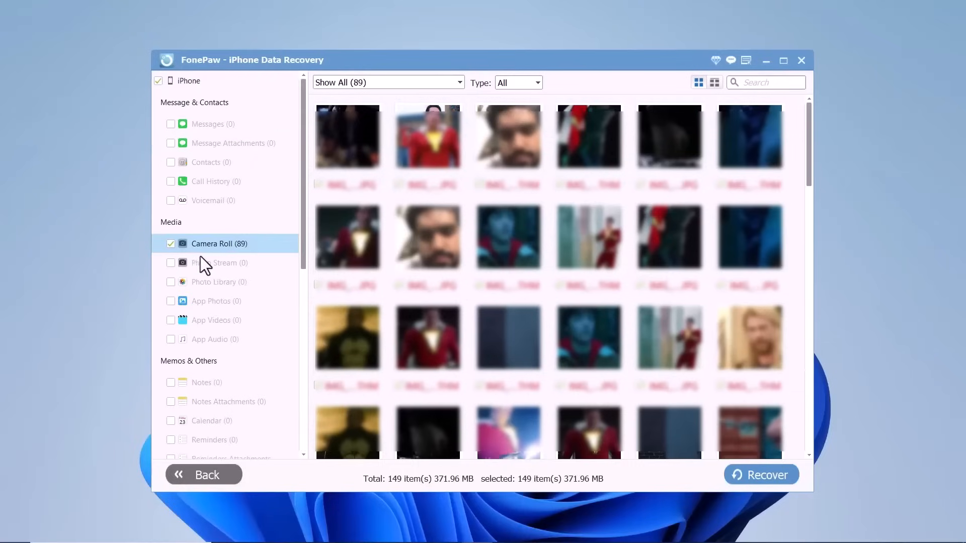
Review the found thumbnails and categories, then begin recovering all 149 items
scroll(down, 3)
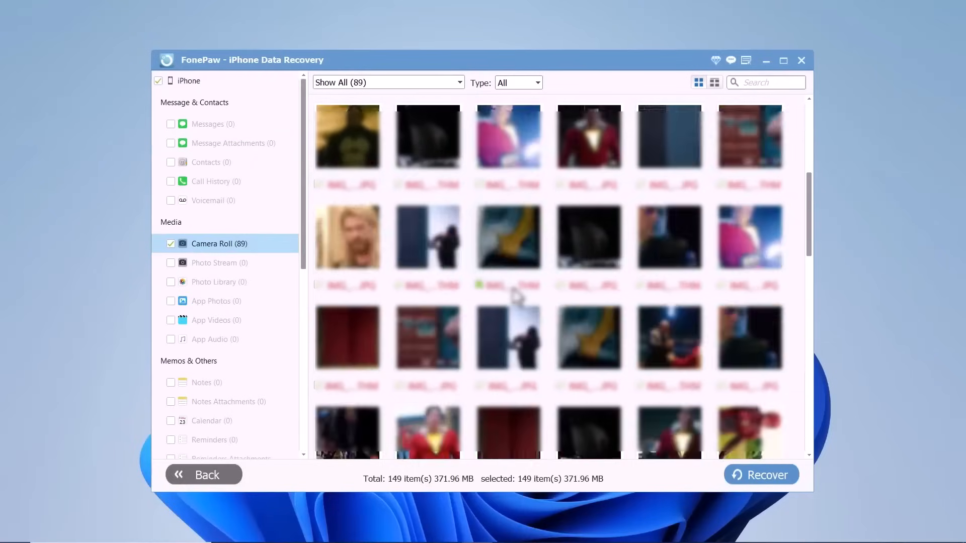
scroll(down, 3)
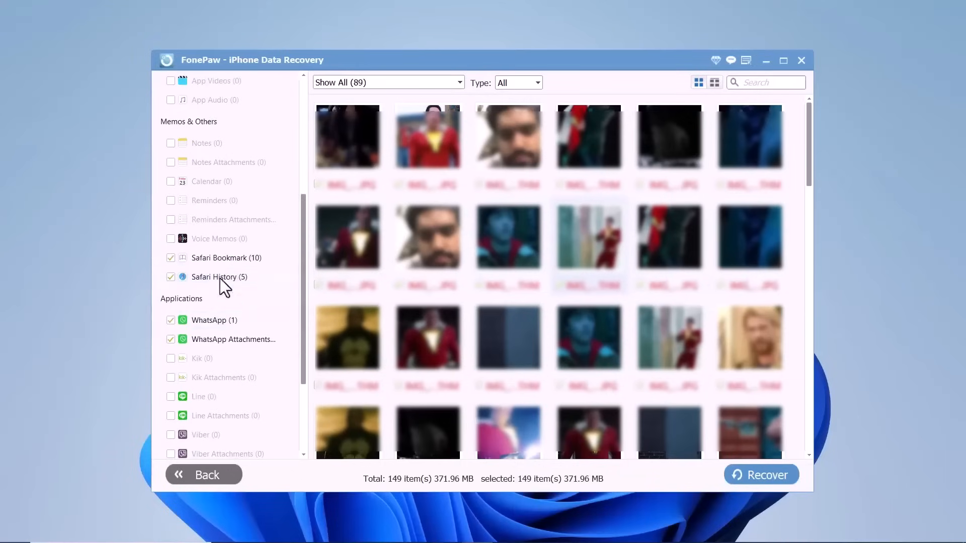
scroll(down, 3)
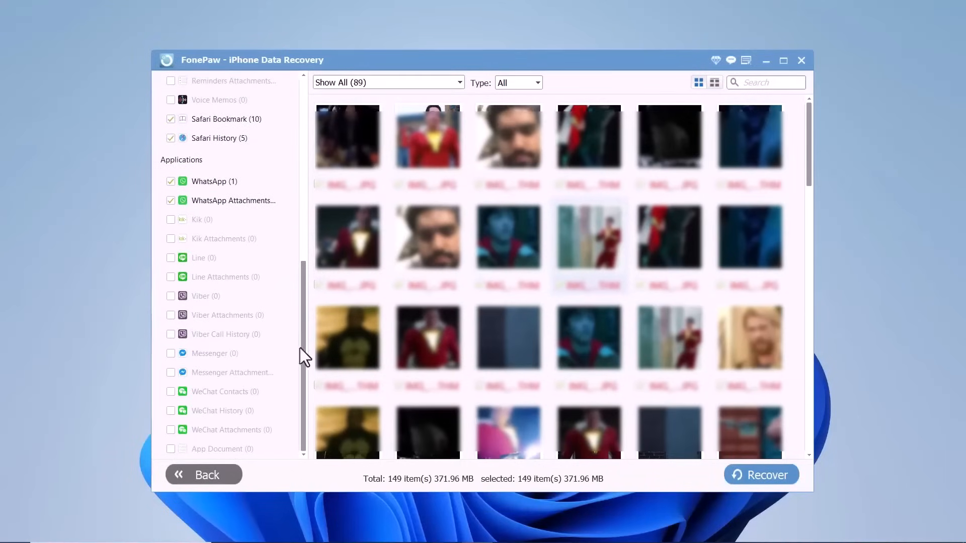
click(760, 474)
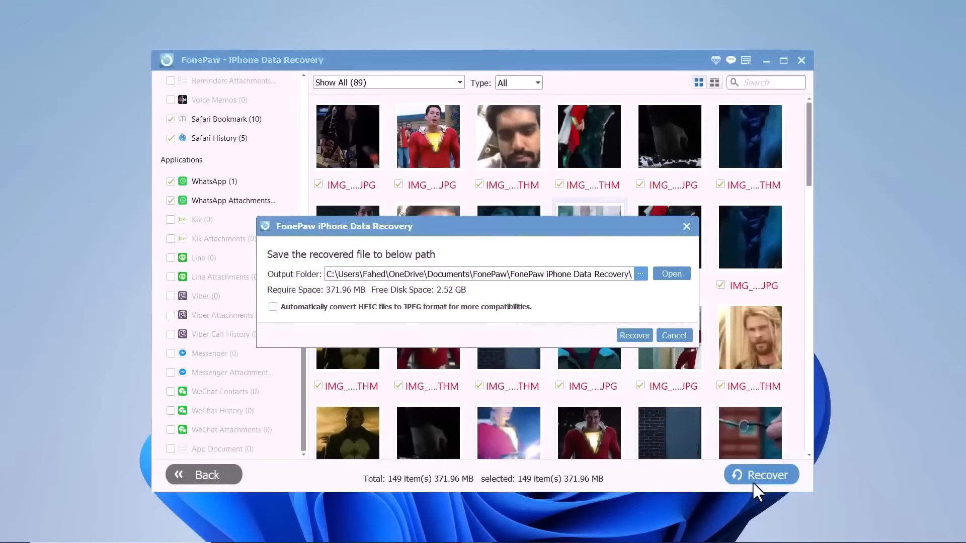
mouse_move(410, 296)
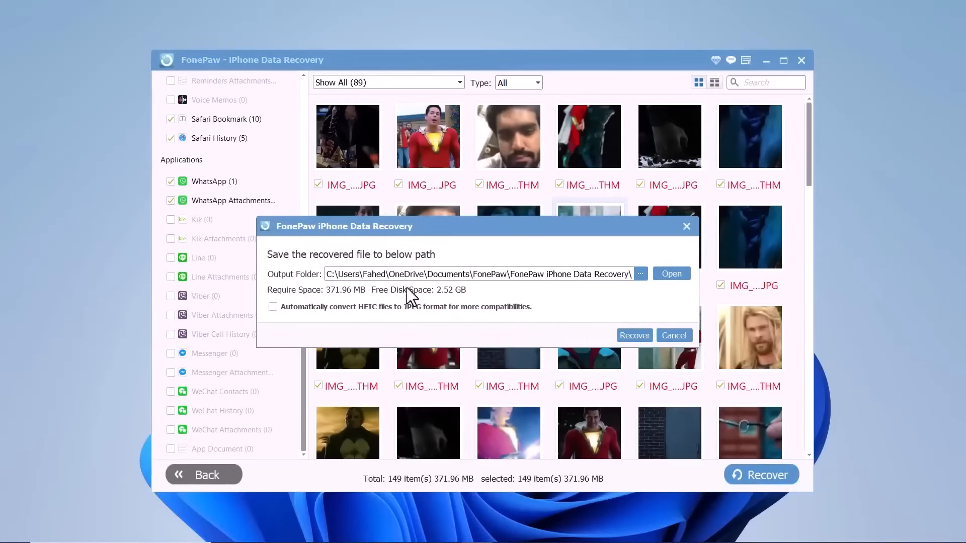
Set the output folder to D:\recover data and recover the files there
click(639, 274)
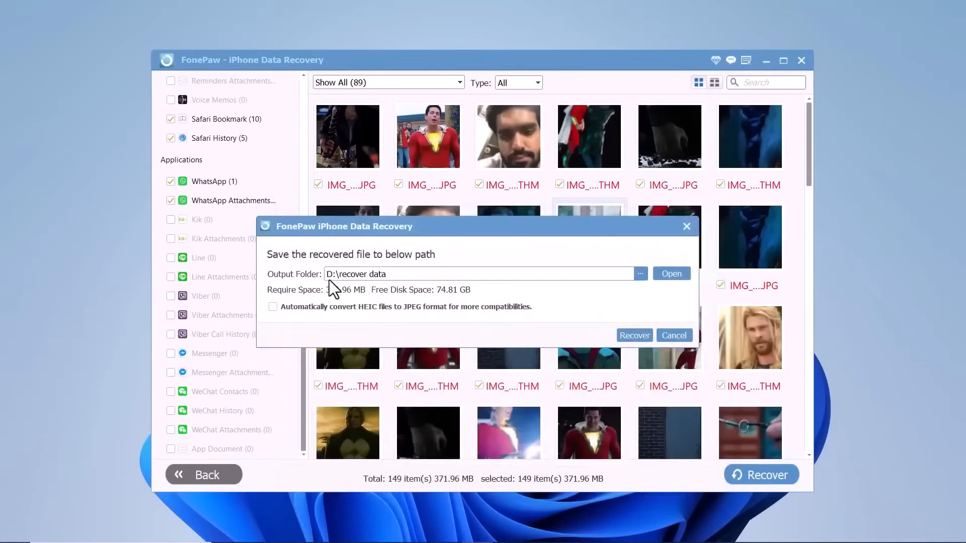
click(634, 335)
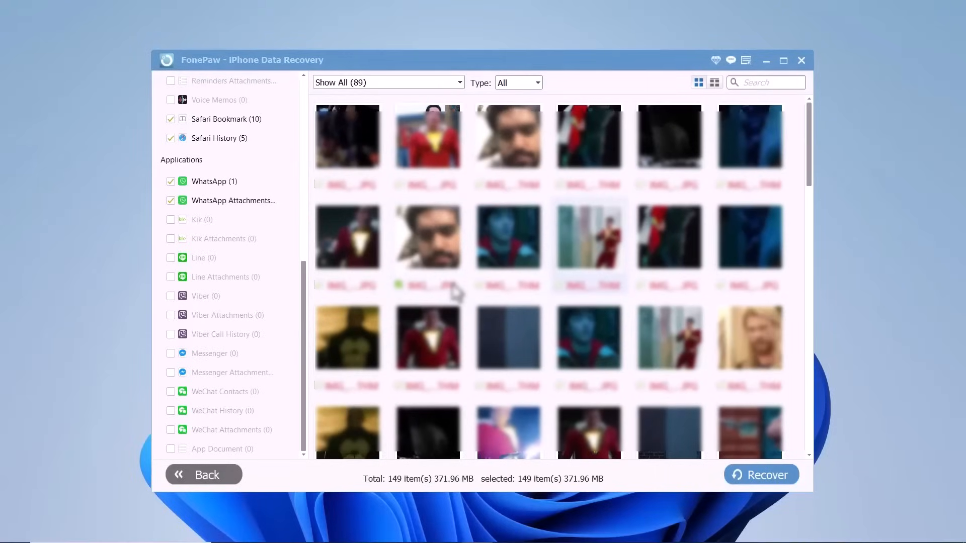
Open the recovered Camera Roll folder and browse its 89 photos and videos
click(760, 474)
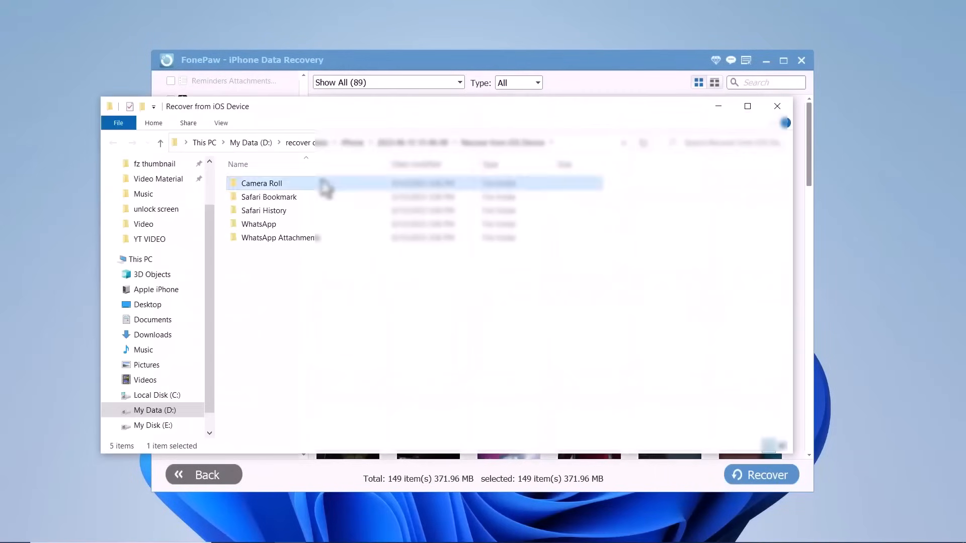
double_click(261, 184)
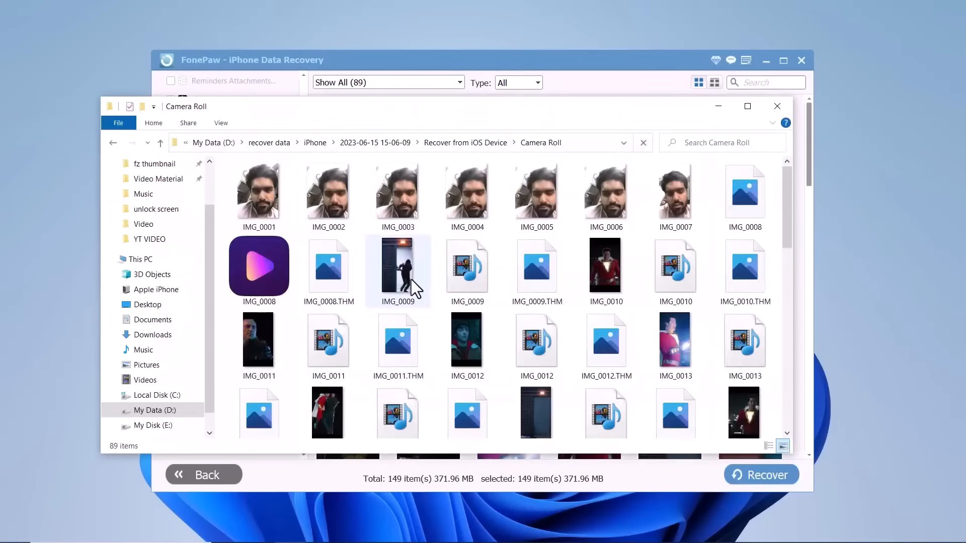
scroll(down, 3)
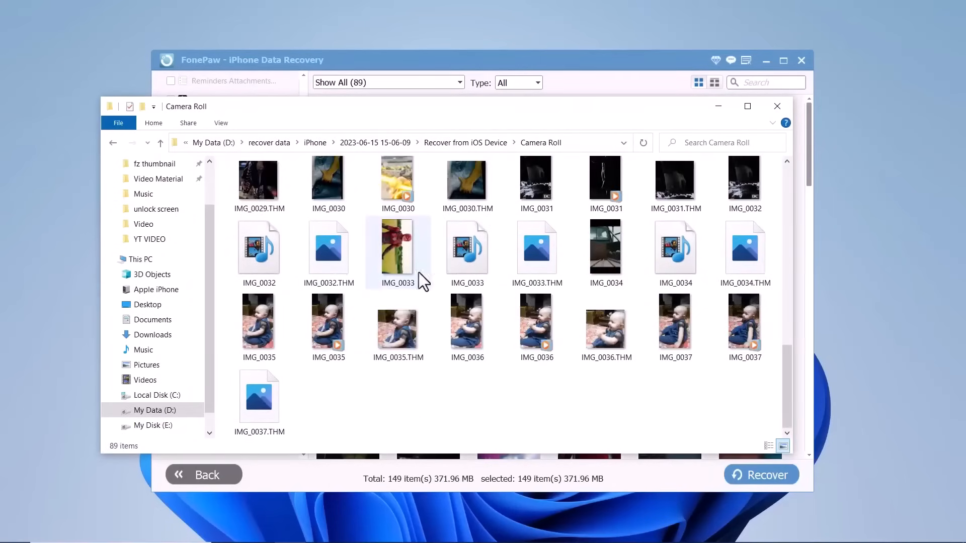